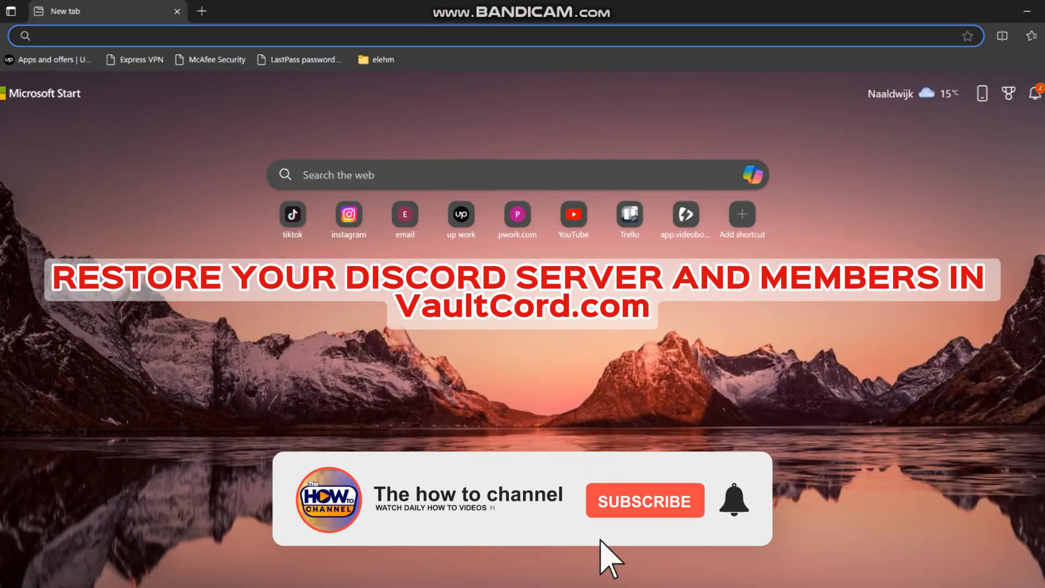
# Step: Search the web for VaultCord from the Edge address bar and reach its sign-up page
pyautogui.click(643, 500)
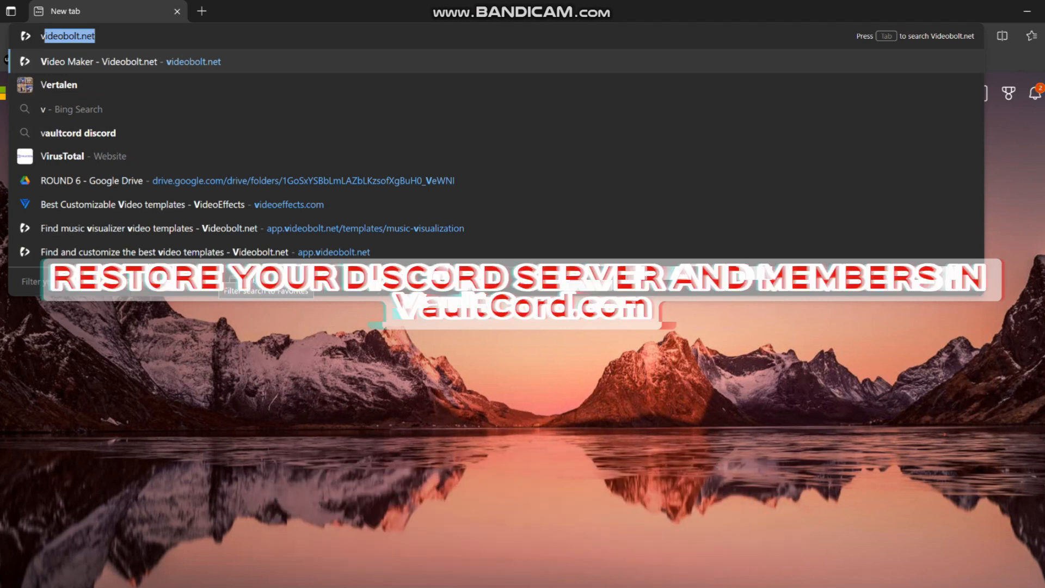
pyautogui.write('valentina shevchenko')
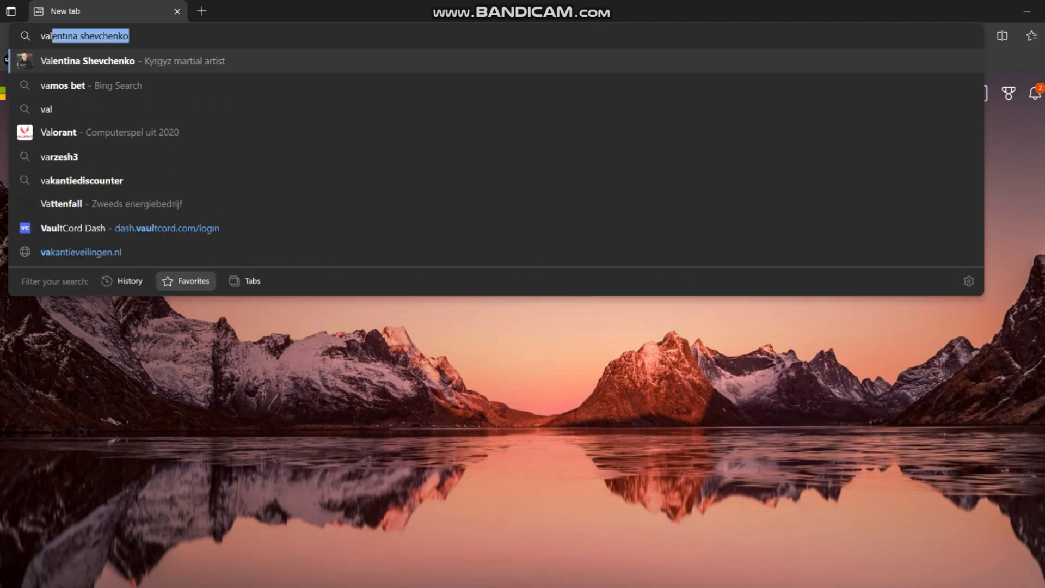
pyautogui.write('valult')
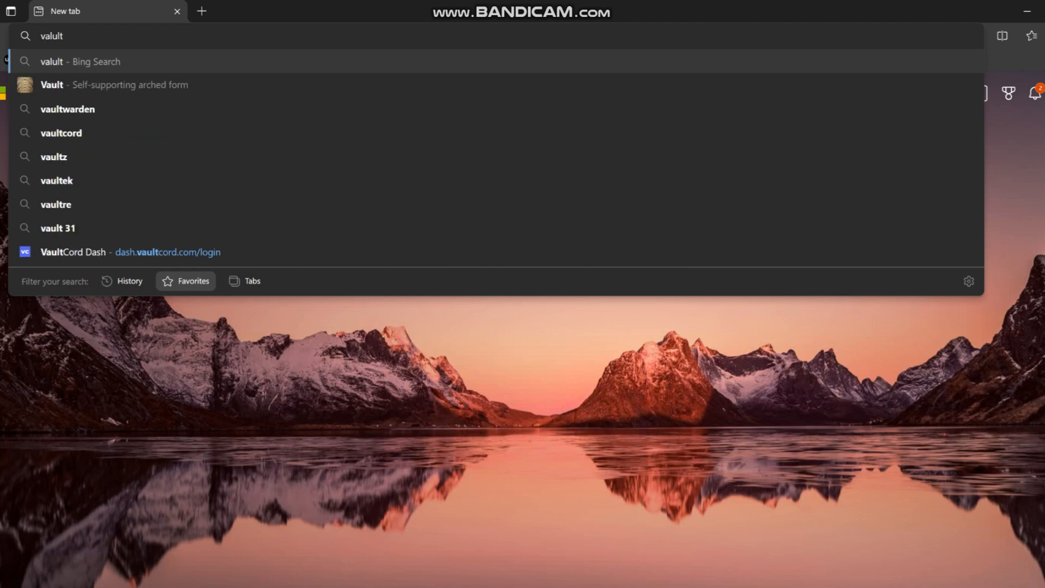
pyautogui.write('co')
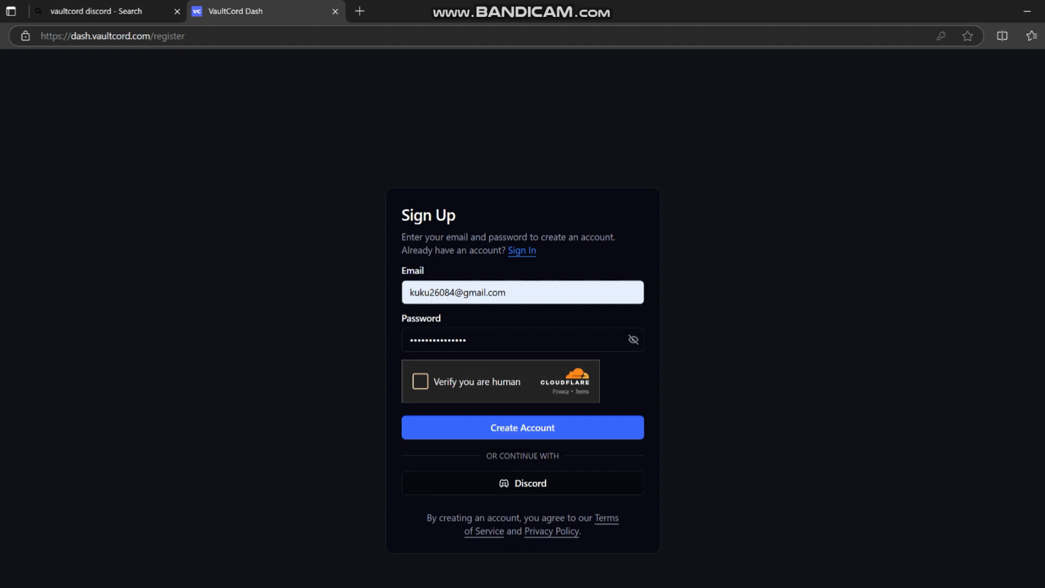
# Step: Pass the human check, create the VaultCord account and go to Bots > Create Bot
pyautogui.click(420, 381)
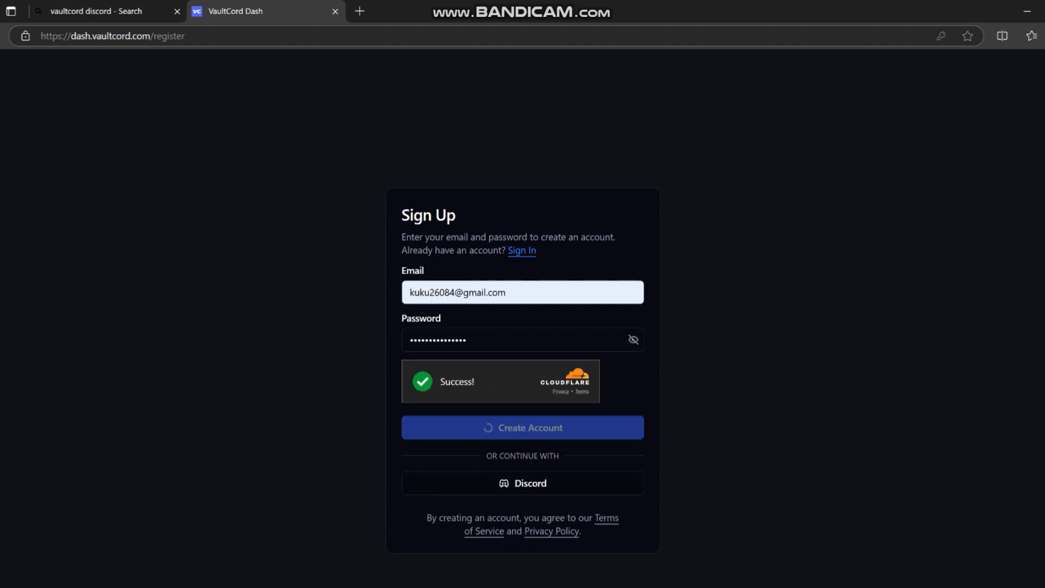
pyautogui.click(521, 427)
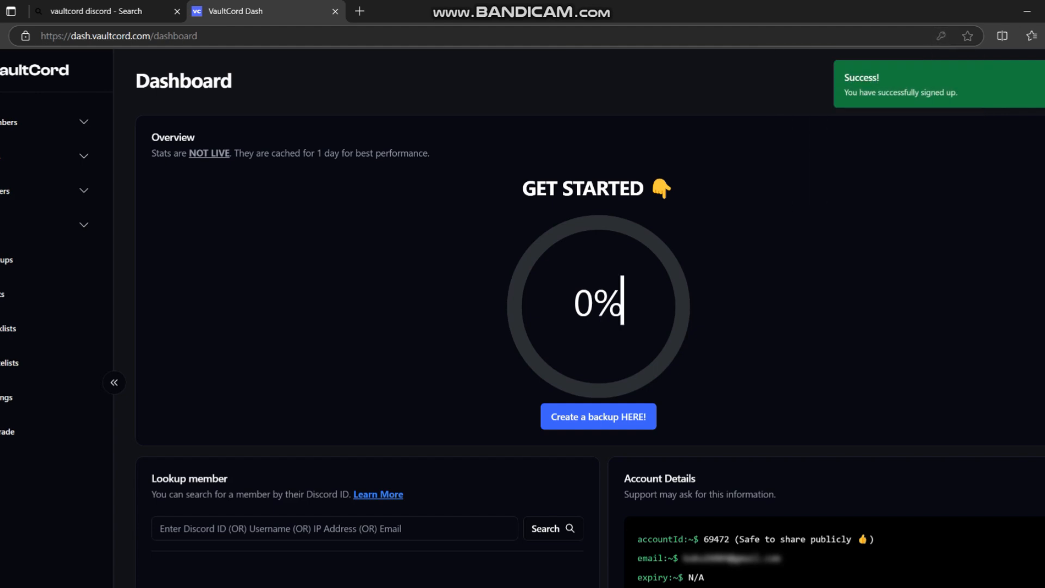
pyautogui.click(598, 415)
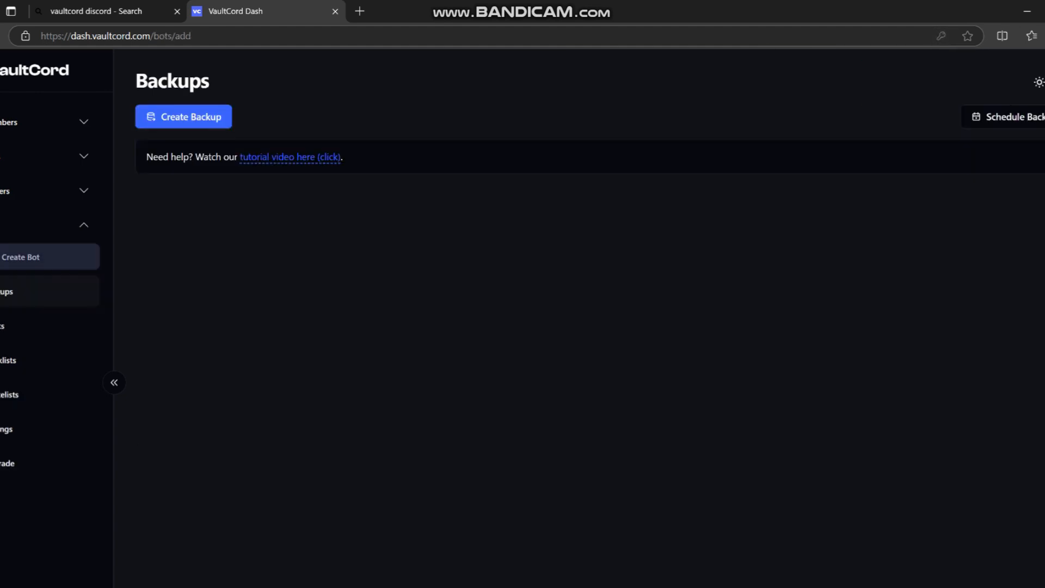
pyautogui.click(19, 257)
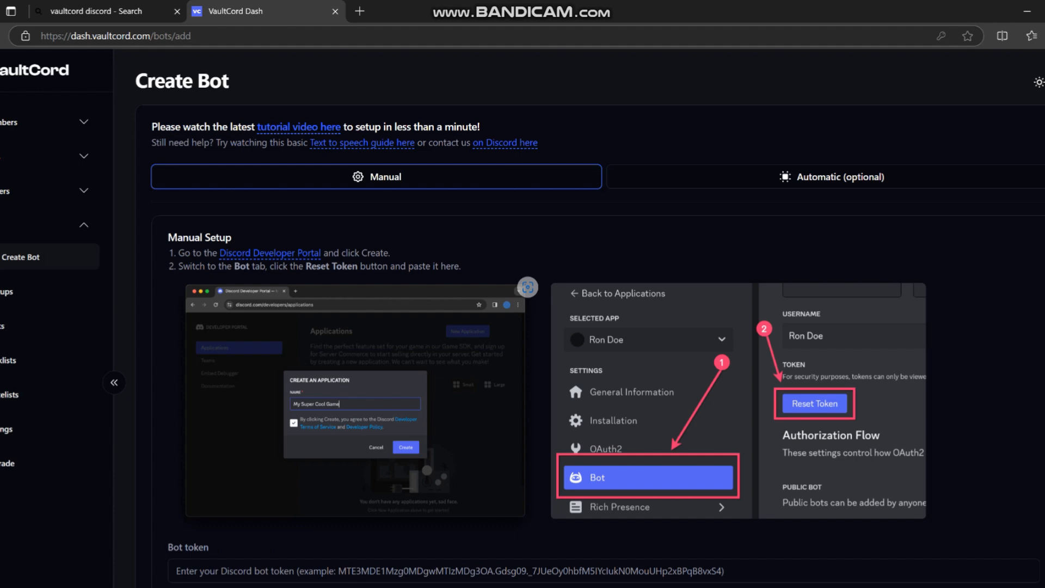
# Step: Create Discord application yofa and generate and copy a new bot token
pyautogui.click(270, 253)
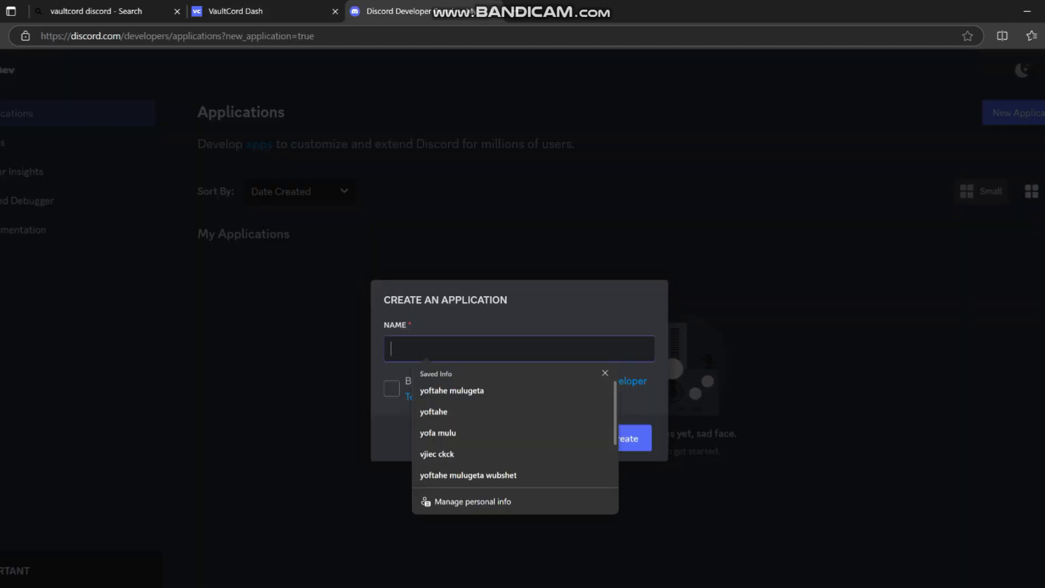
pyautogui.click(624, 438)
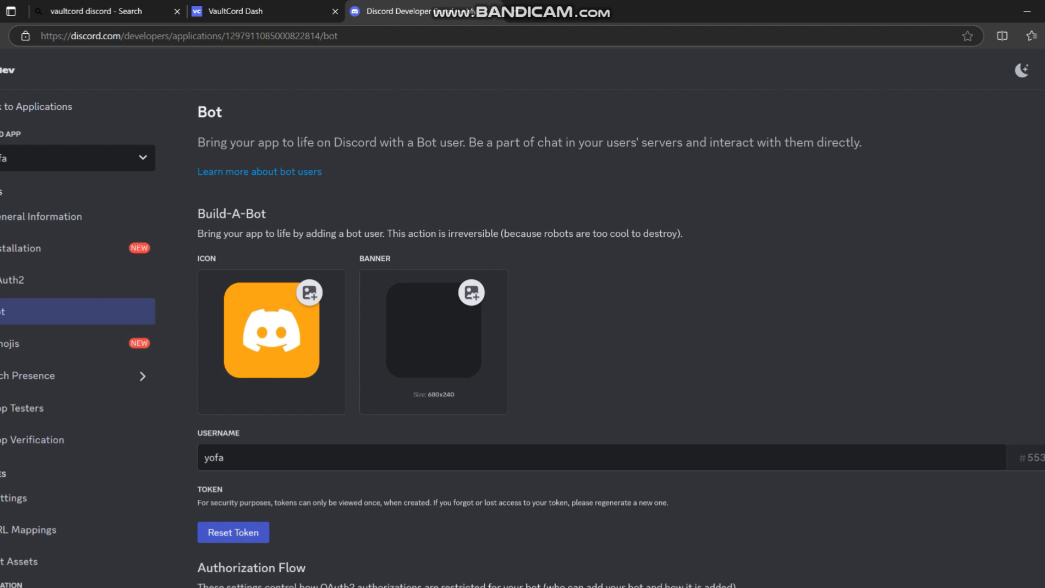
pyautogui.click(233, 532)
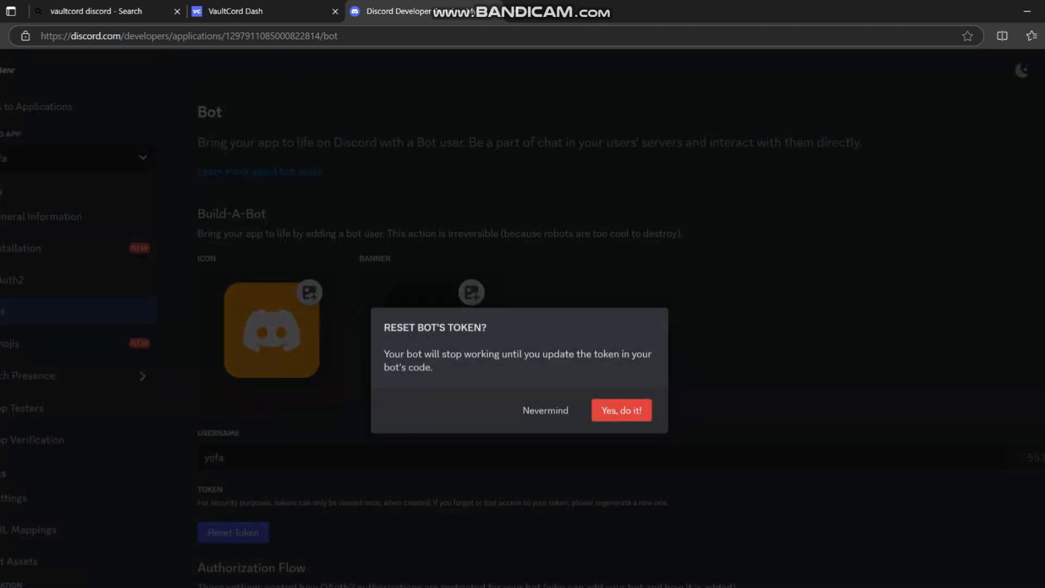
pyautogui.click(619, 410)
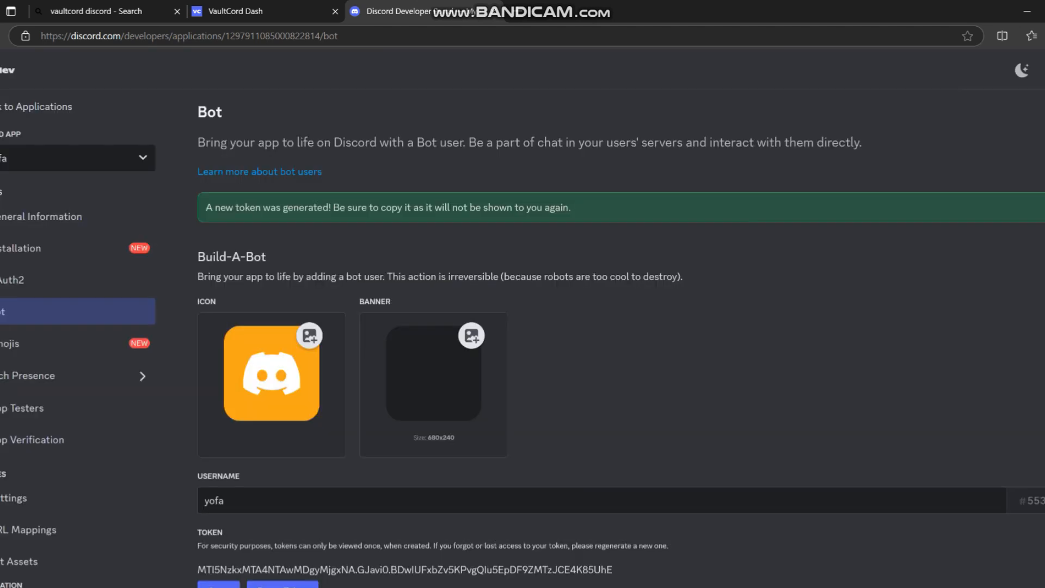
pyautogui.click(260, 11)
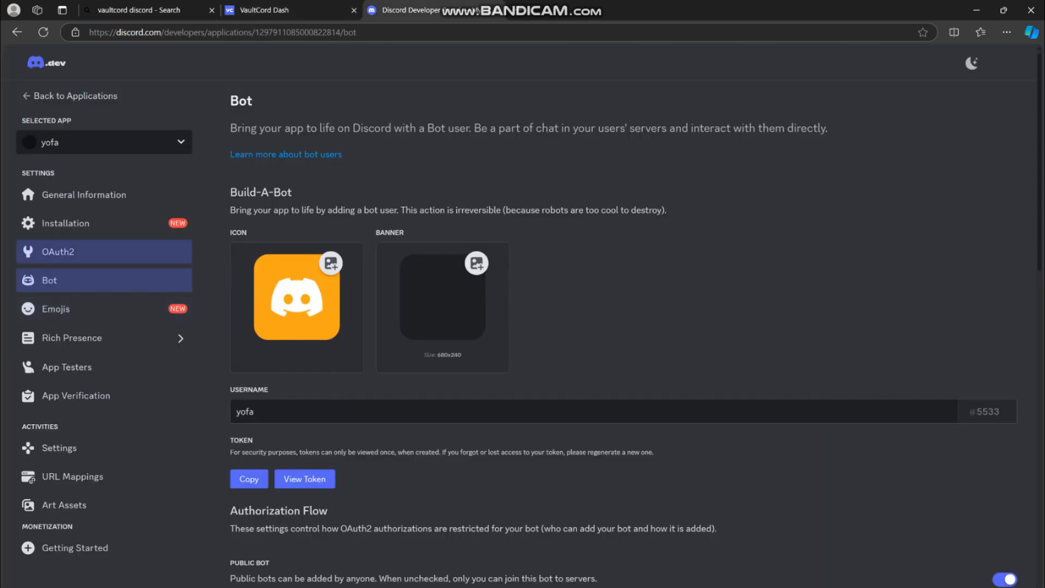
# Step: Generate and copy the OAuth2 client secret, link bot yofa in VaultCord and start creating a server
pyautogui.click(57, 251)
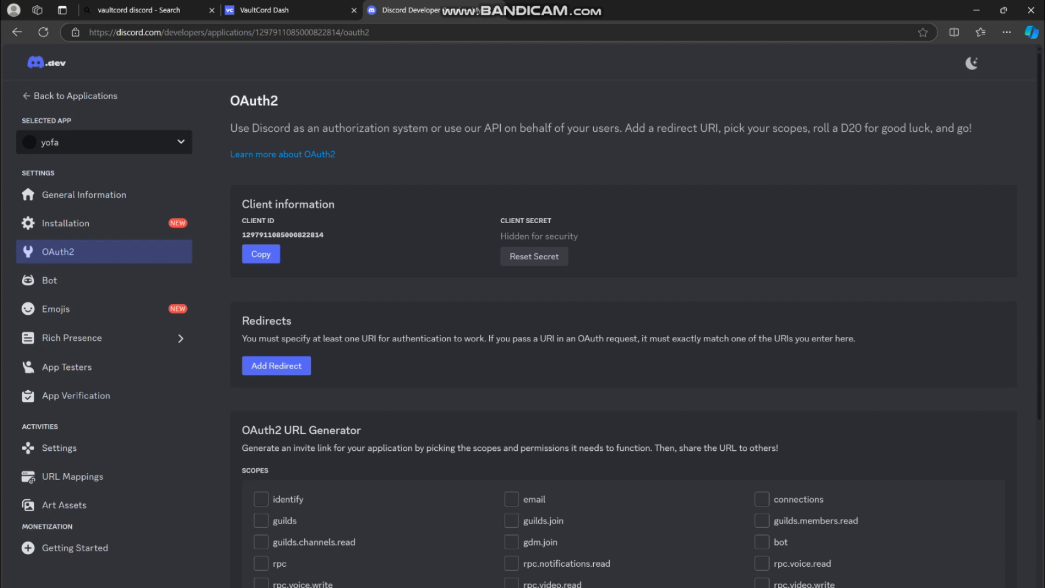
pyautogui.click(533, 256)
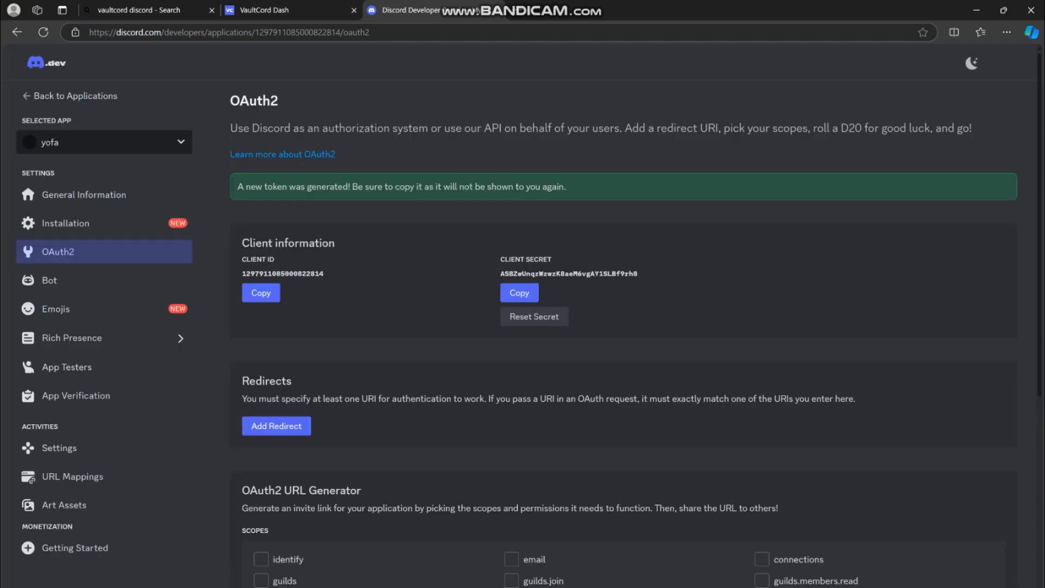
pyautogui.click(285, 10)
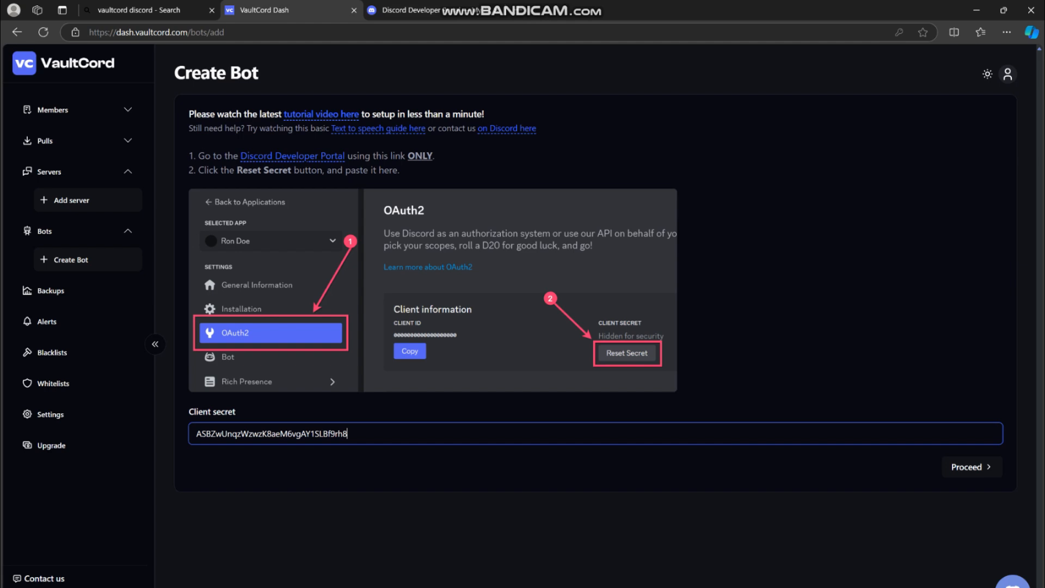
pyautogui.click(970, 467)
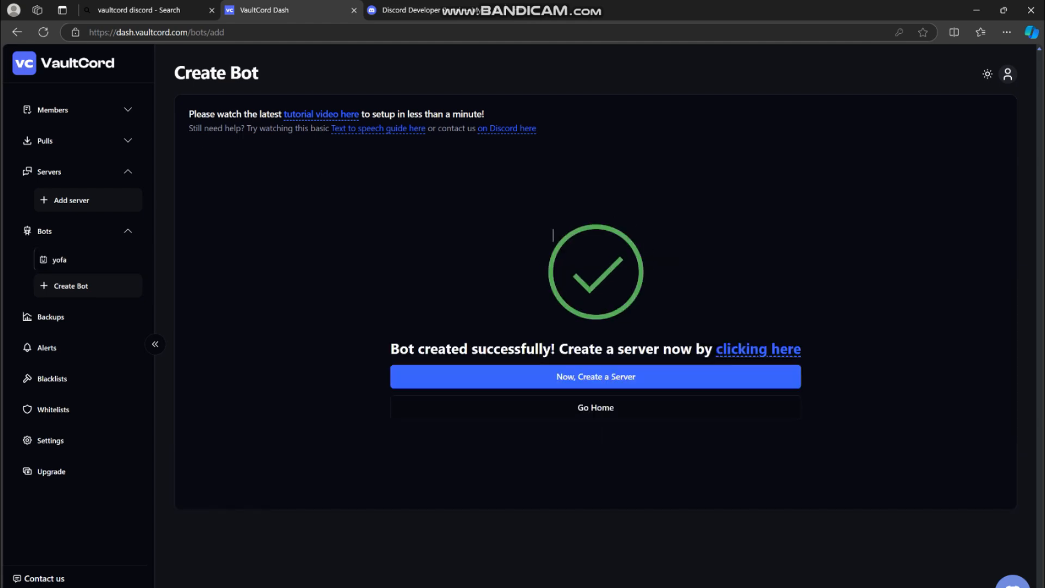
pyautogui.click(594, 376)
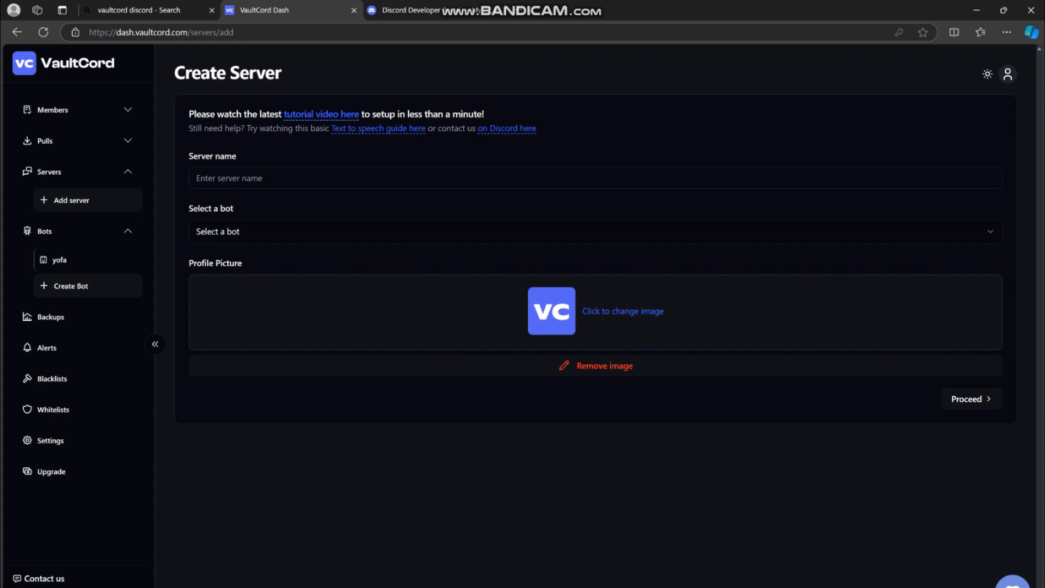
# Step: Name the server 'how to server' with bot yofa and proceed to authorization
pyautogui.write('how to server')
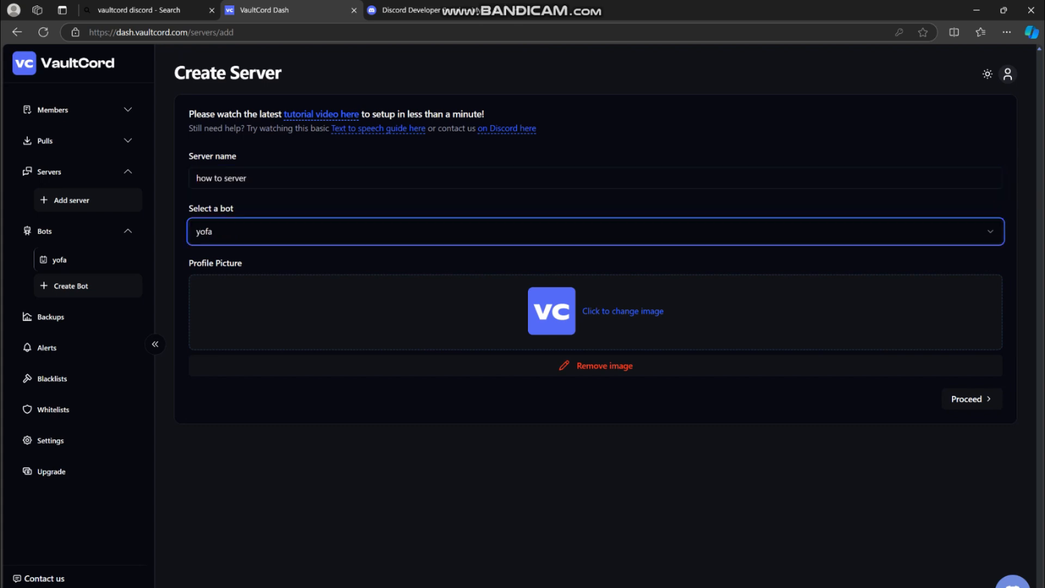
pyautogui.click(969, 398)
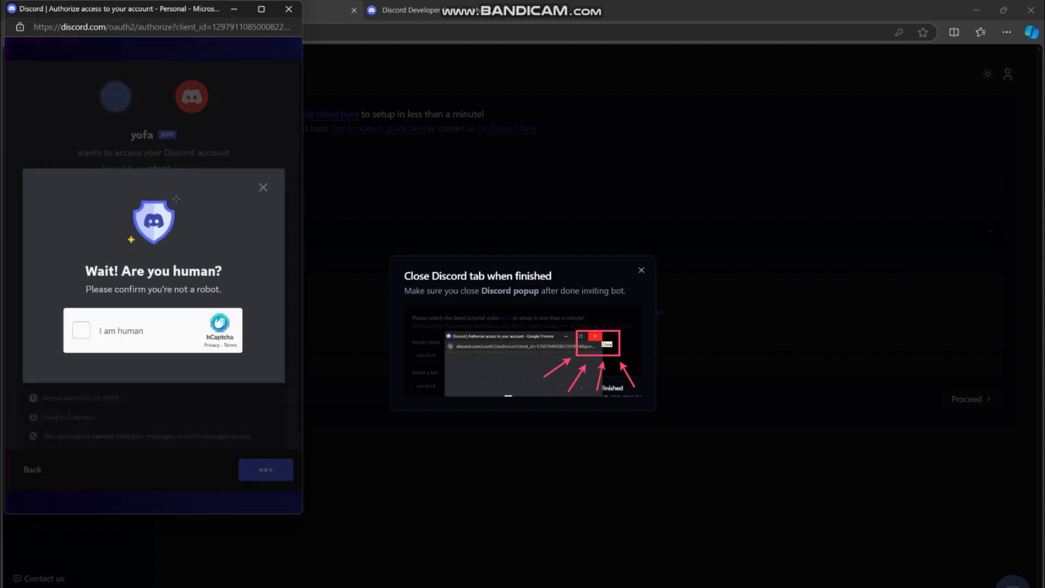
# Step: Pass the hCaptcha human check and authorize the yofa app in Discord
pyautogui.click(81, 331)
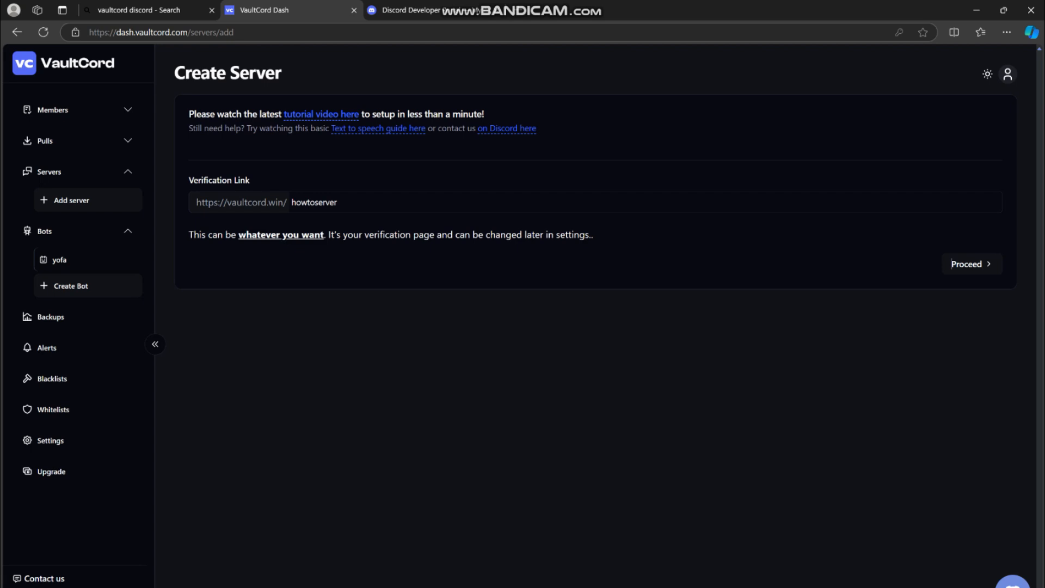
# Step: Submit the verification link 'howtoserver' and return to the app's OAuth2 settings
pyautogui.click(970, 263)
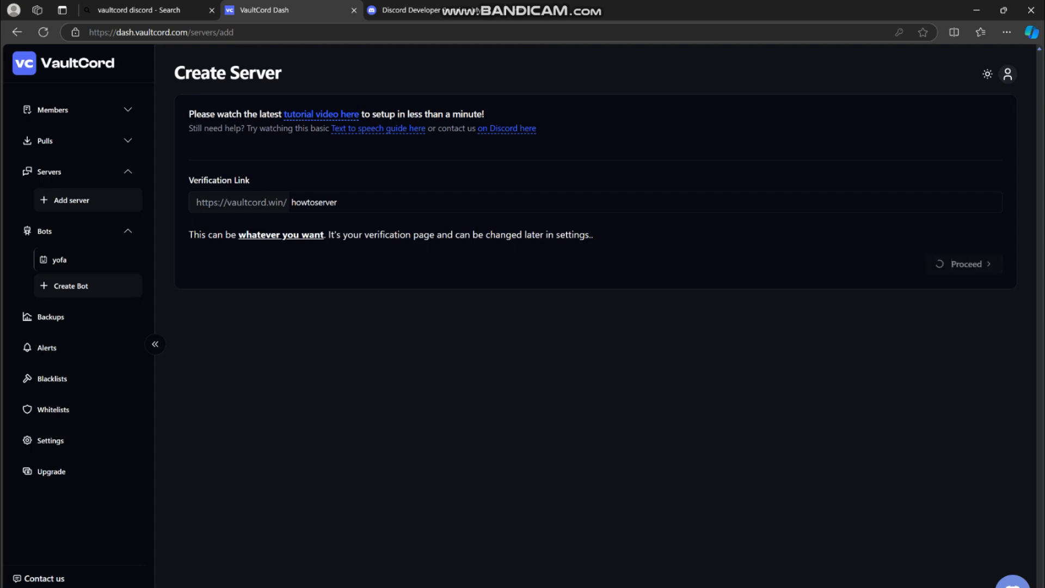
pyautogui.click(414, 10)
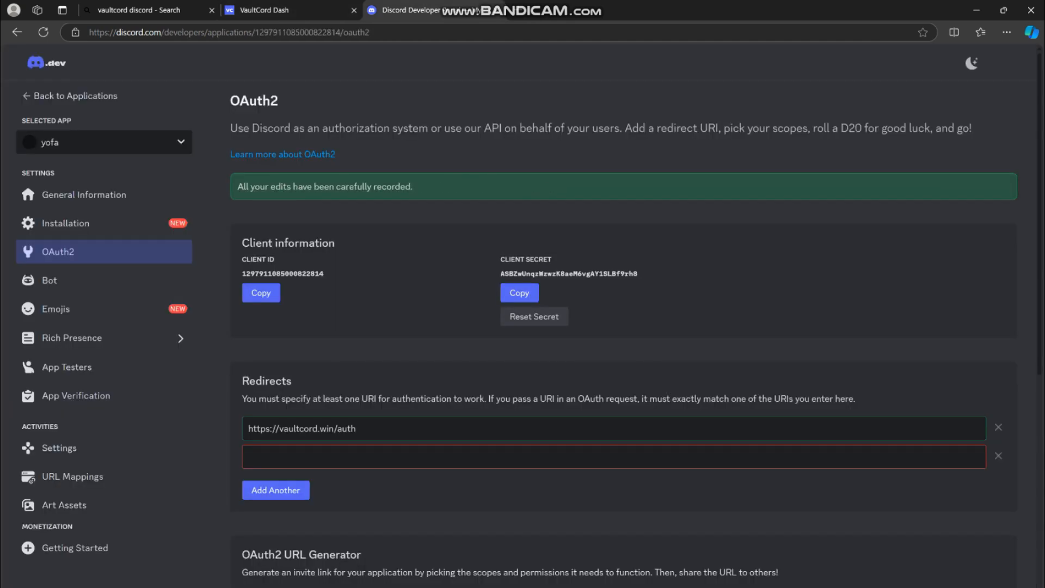
pyautogui.click(289, 9)
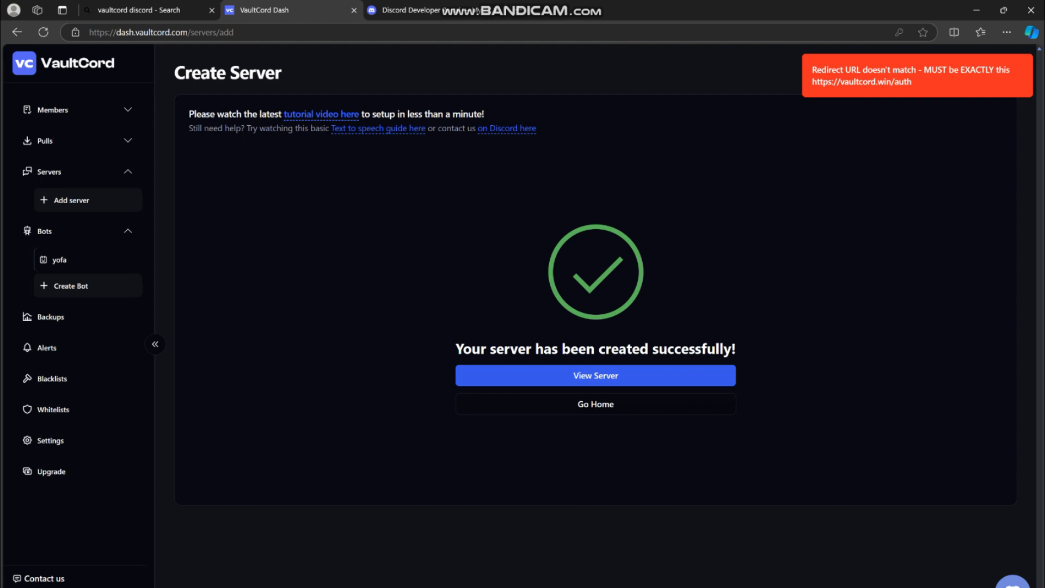
# Step: Proceed to create the server and view its Server Settings page
pyautogui.click(594, 376)
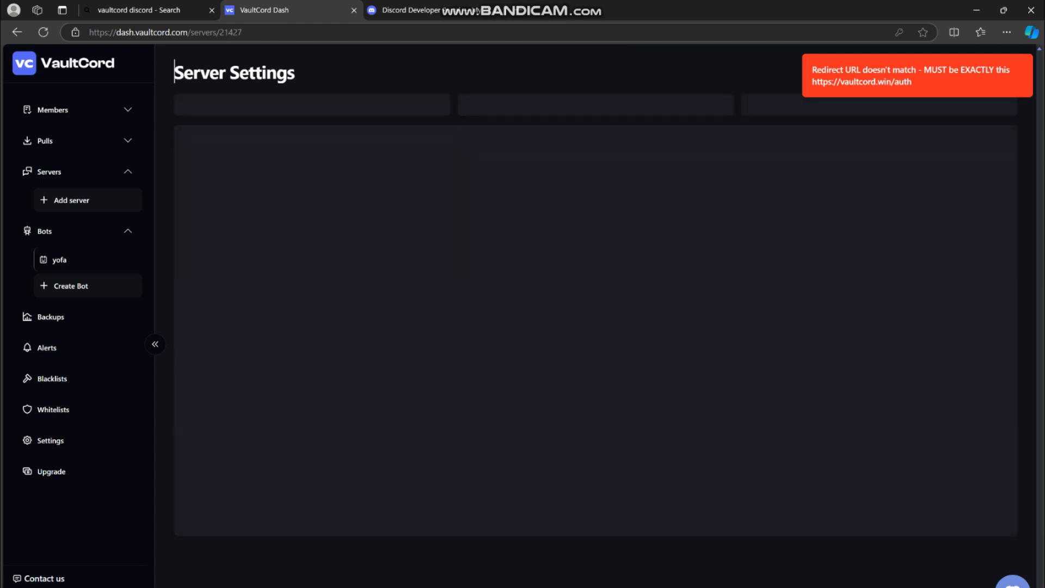